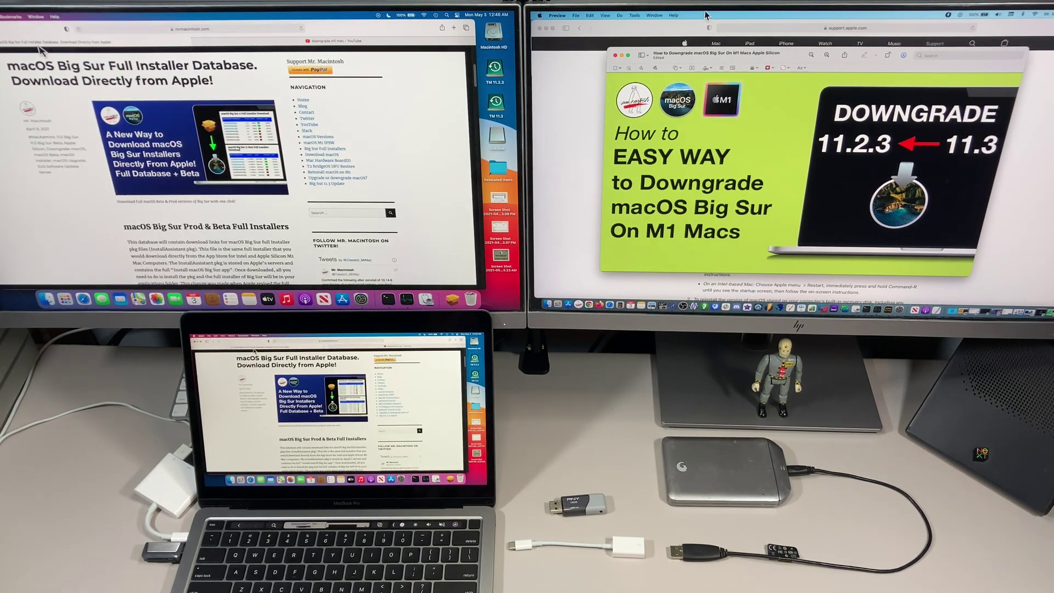
# - Scroll Safari down to the macOS Big Sur Final Full Installer download table
pyautogui.scroll(-3)
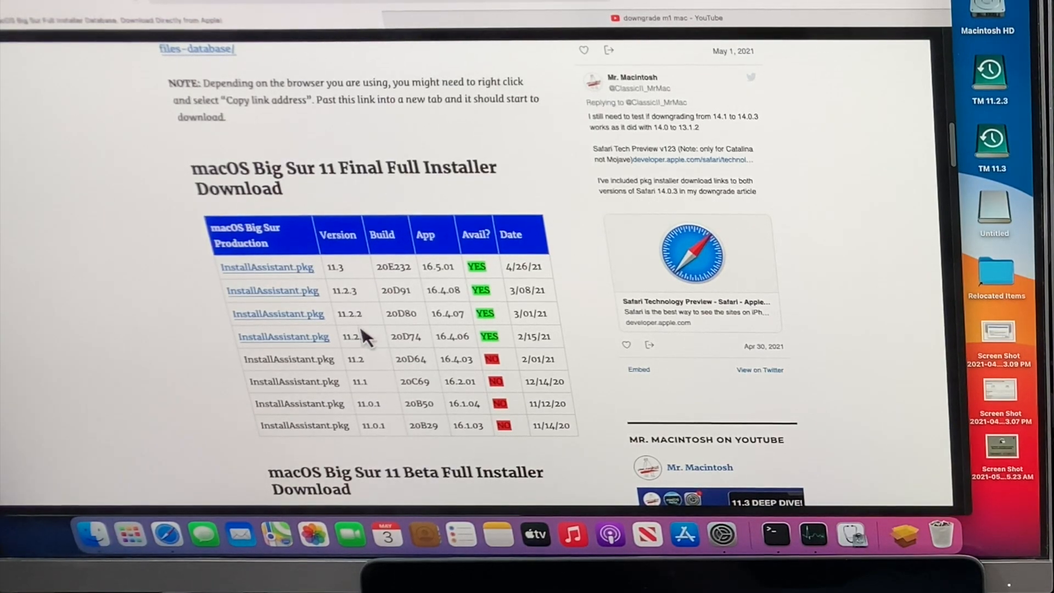
pyautogui.moveTo(910, 488)
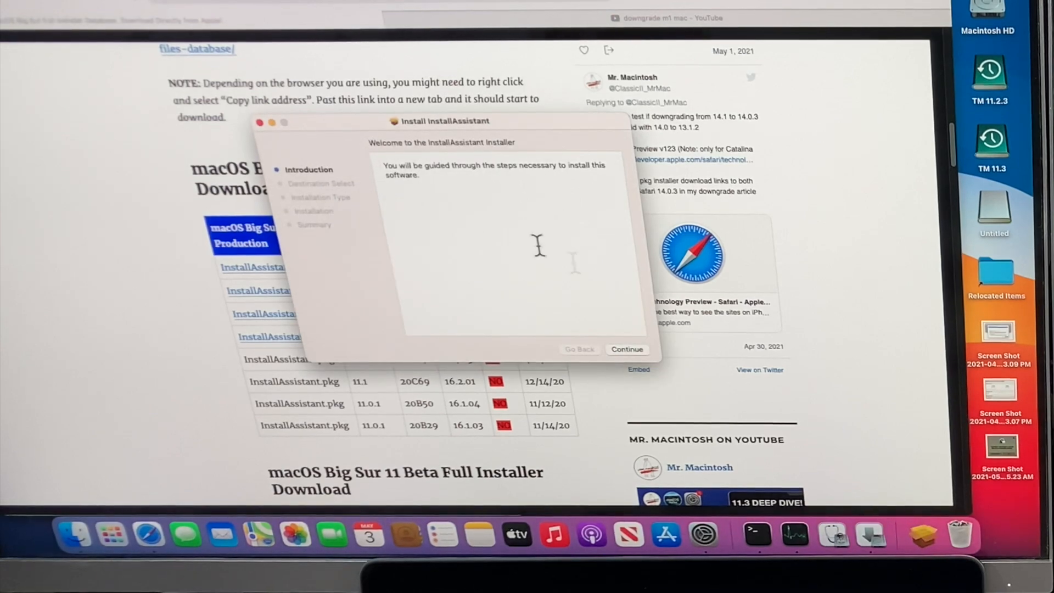
pyautogui.moveTo(485, 222)
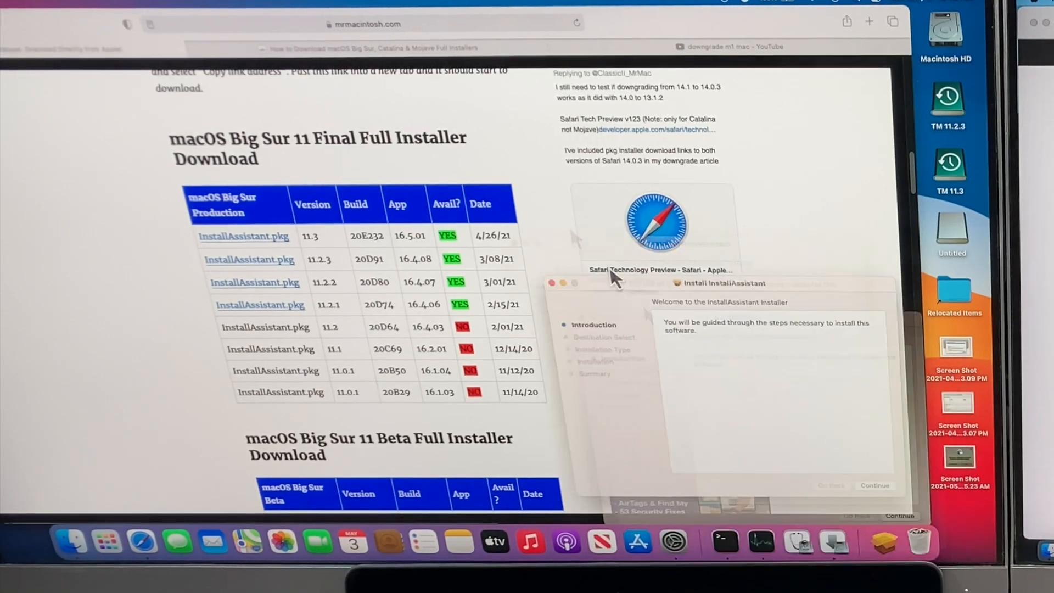
# - Install InstallAssistant.pkg on Macintosh HD with a standard install, authorizing with the admin password
pyautogui.click(874, 486)
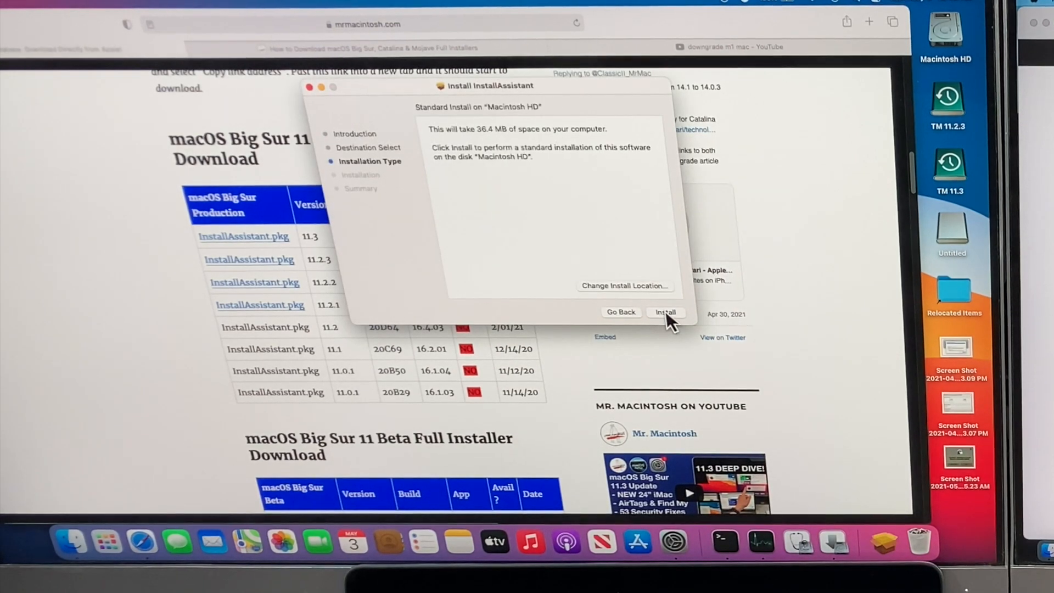
pyautogui.click(665, 312)
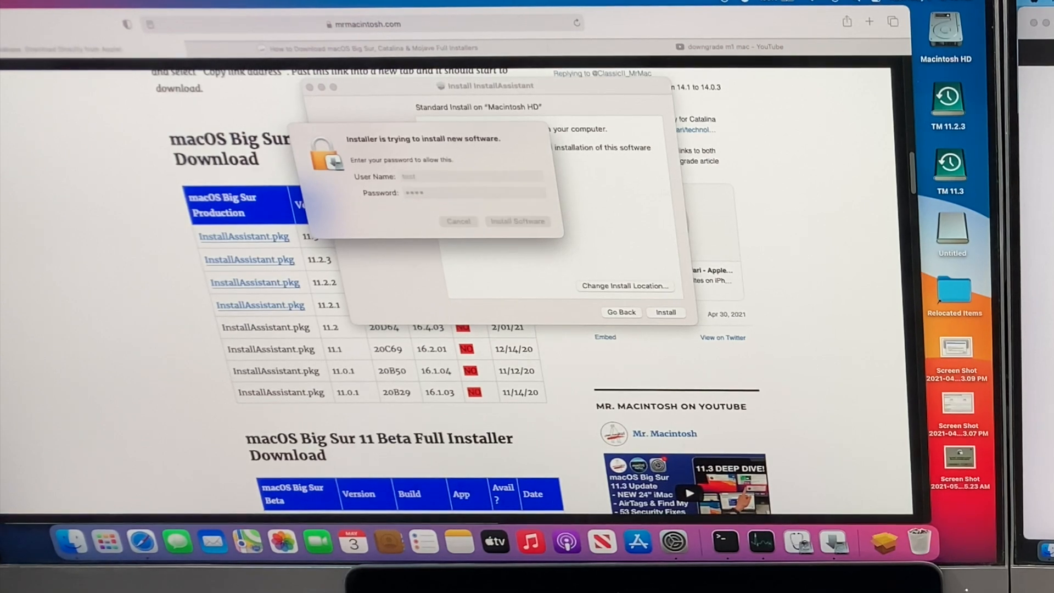
pyautogui.click(516, 222)
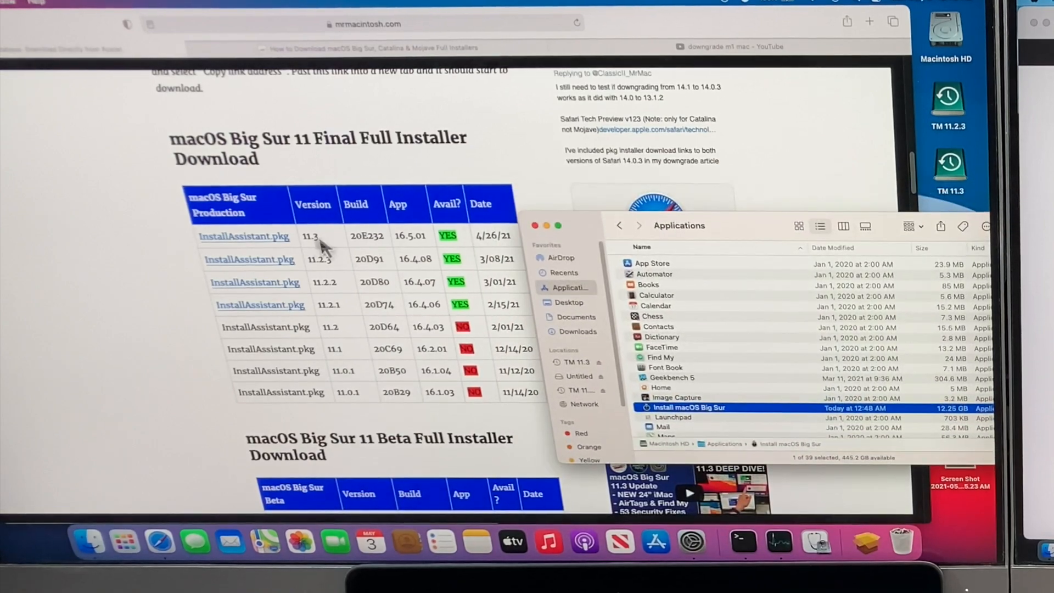
pyautogui.moveTo(688, 434)
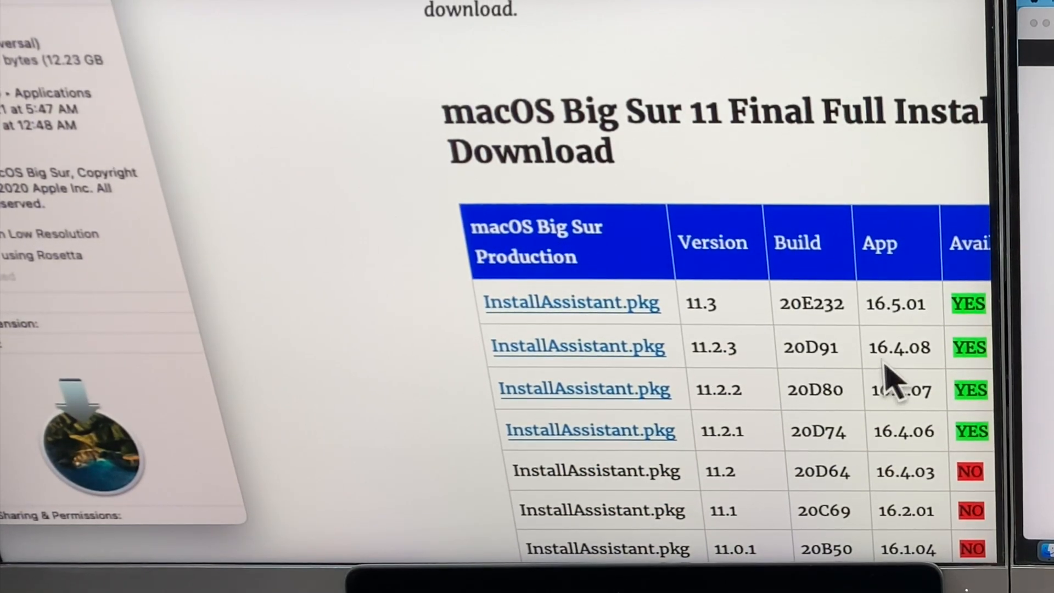
pyautogui.moveTo(716, 379)
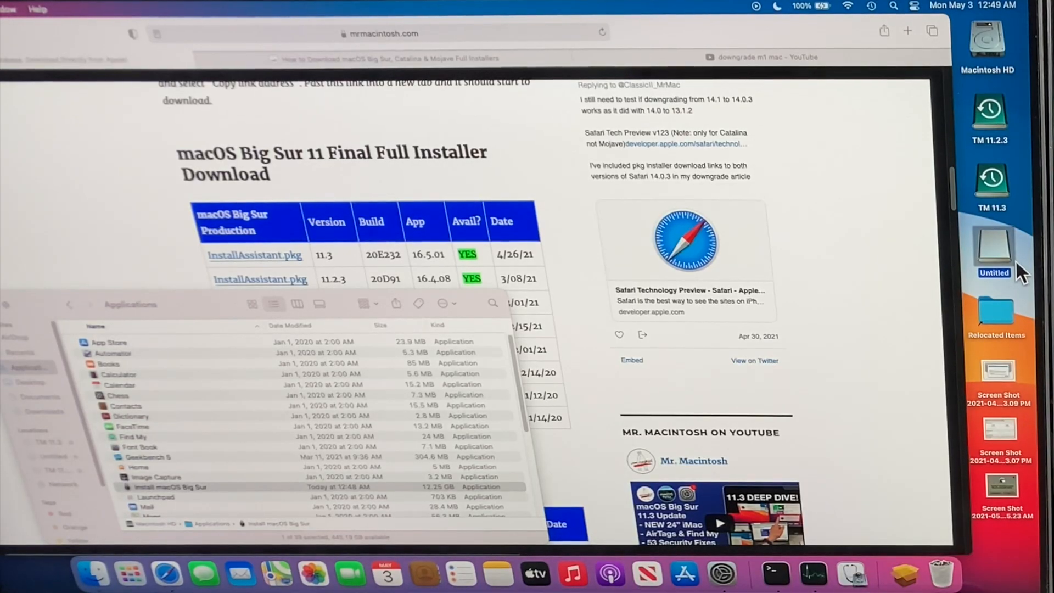
# - Erase the Untitled USB volume in Disk Utility as Mac OS Extended (Journaled)
pyautogui.click(850, 574)
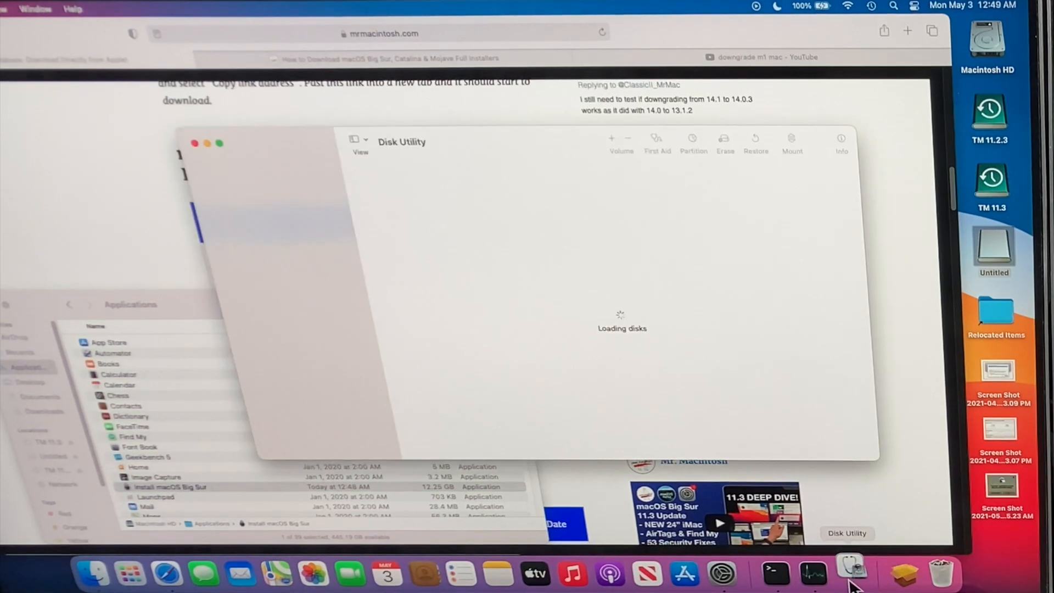
pyautogui.moveTo(441, 354)
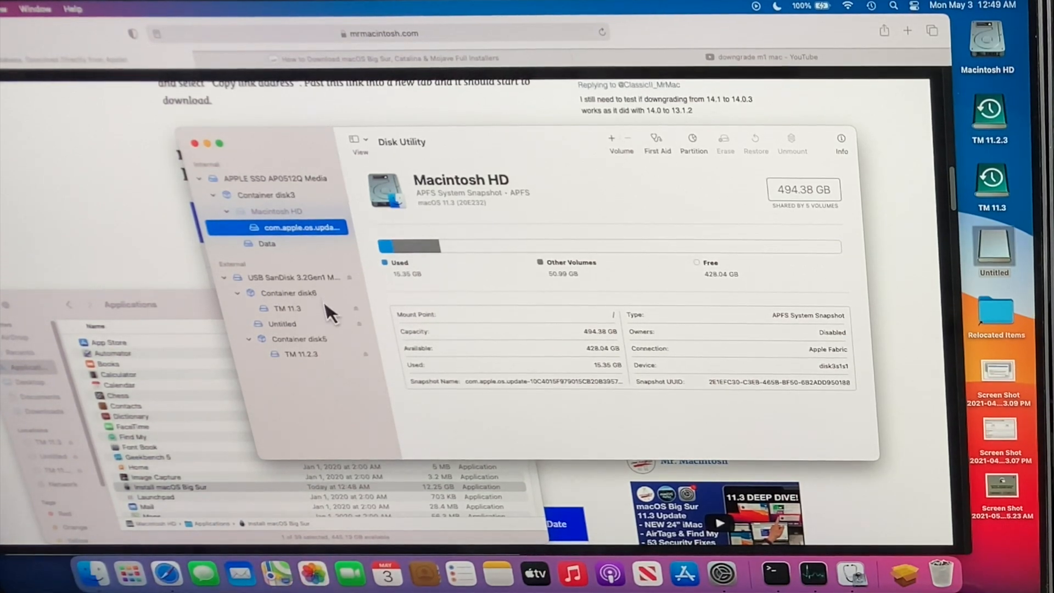
pyautogui.click(280, 324)
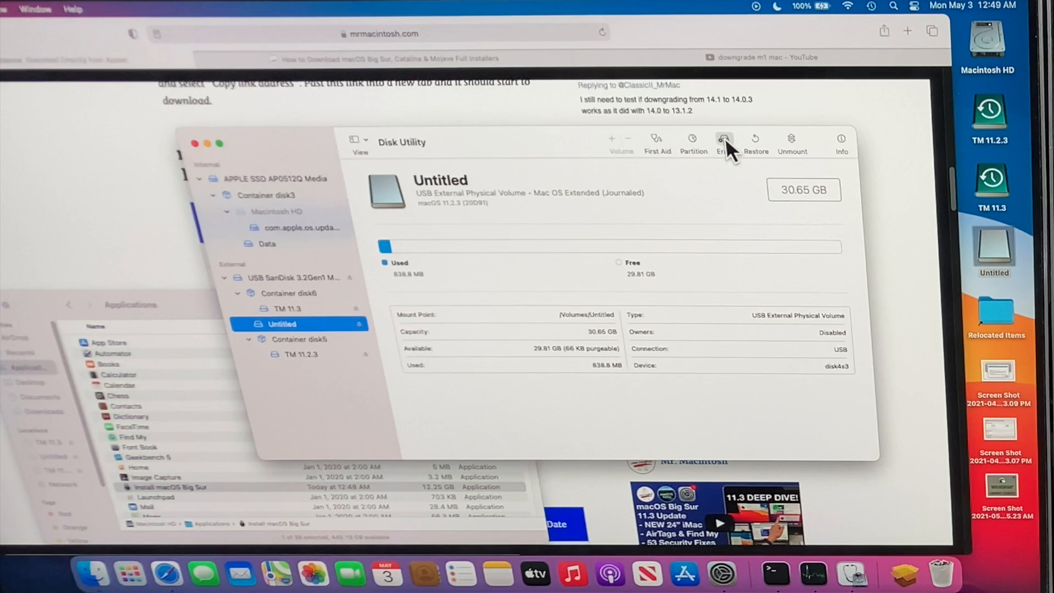
pyautogui.click(725, 139)
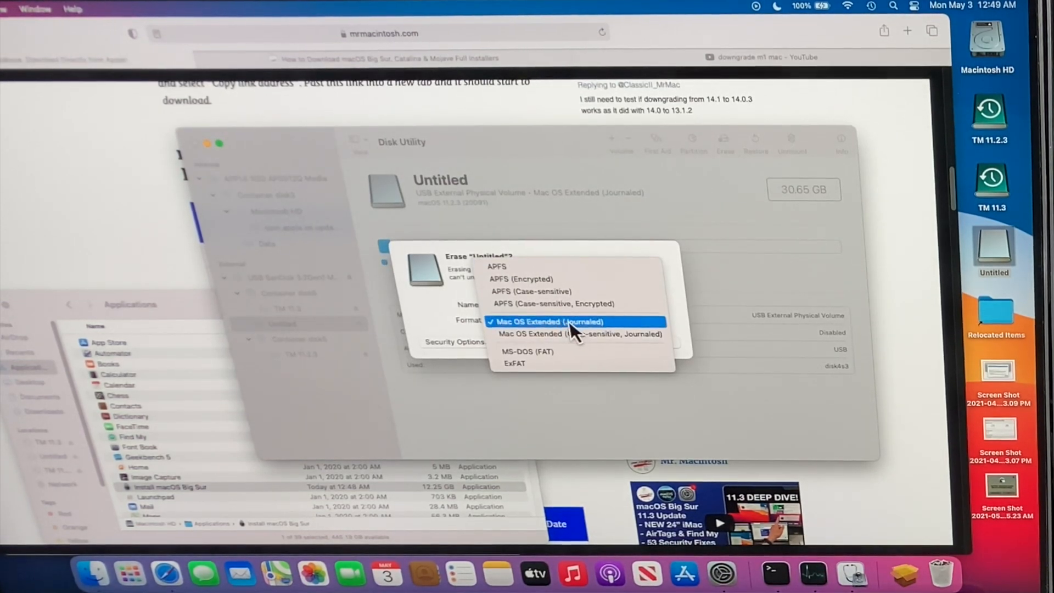
pyautogui.click(563, 322)
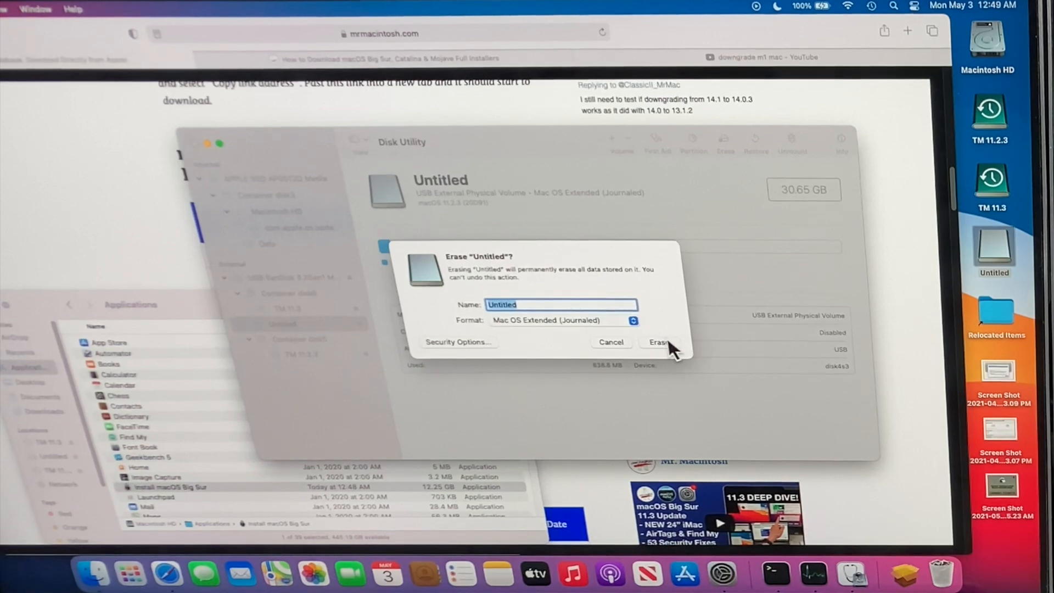
pyautogui.click(660, 343)
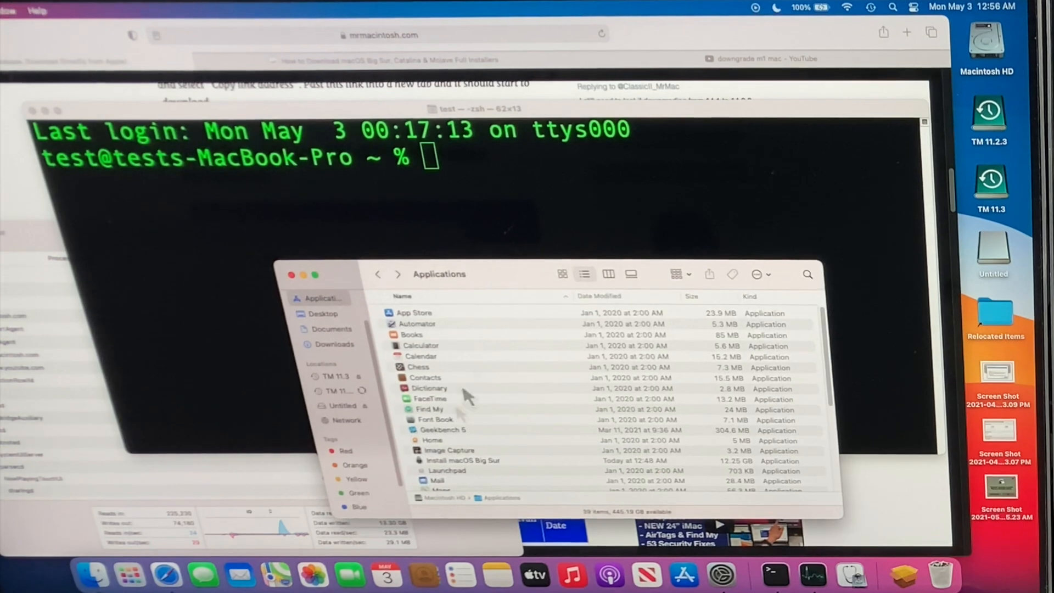
# - Show the Install macOS Big Sur app's package contents and enter its Contents folder
pyautogui.click(464, 460)
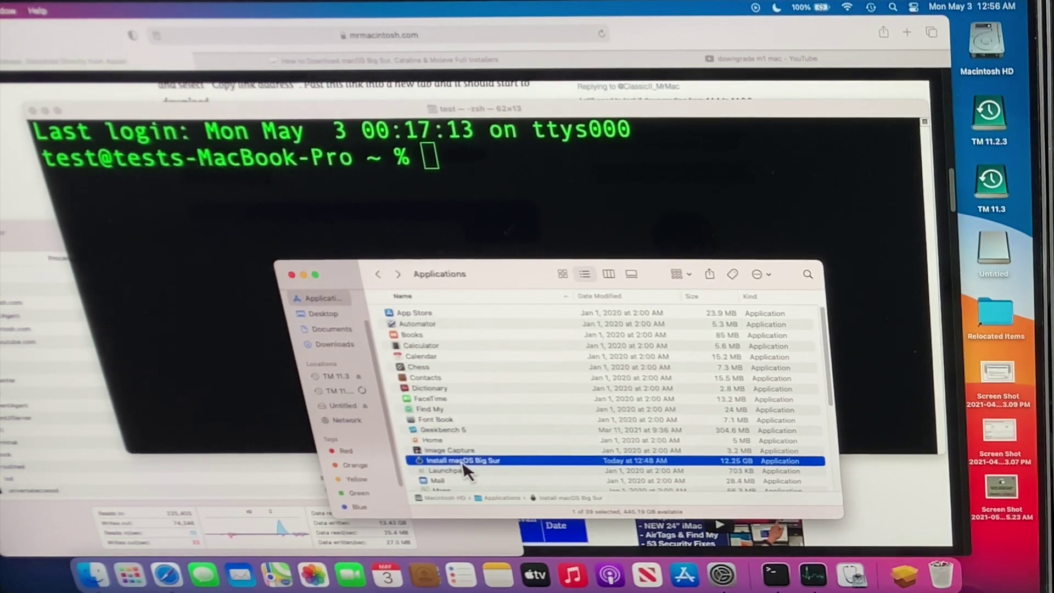
pyautogui.rightClick(464, 460)
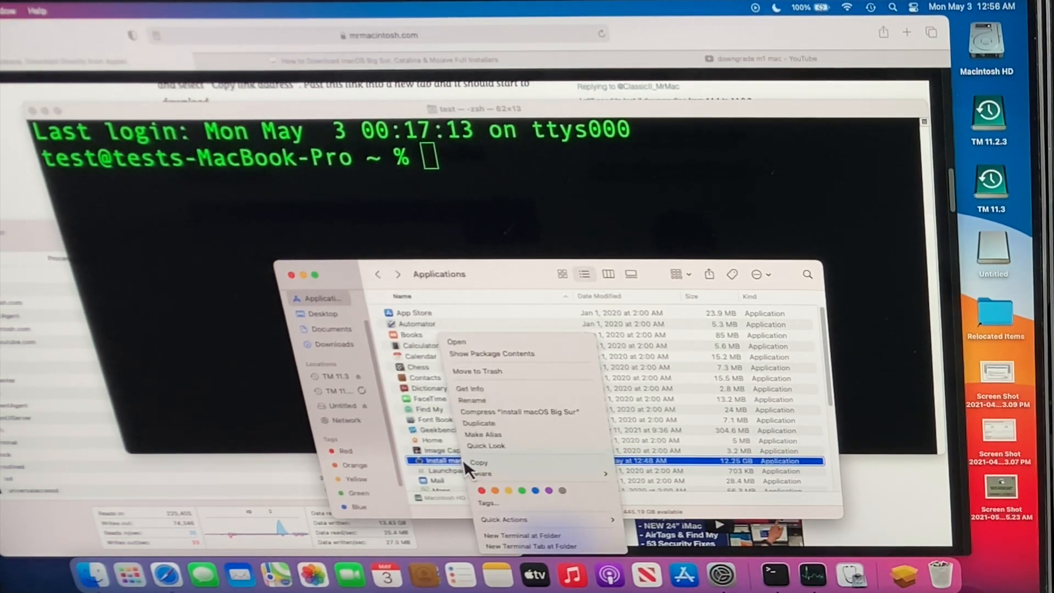
pyautogui.moveTo(513, 353)
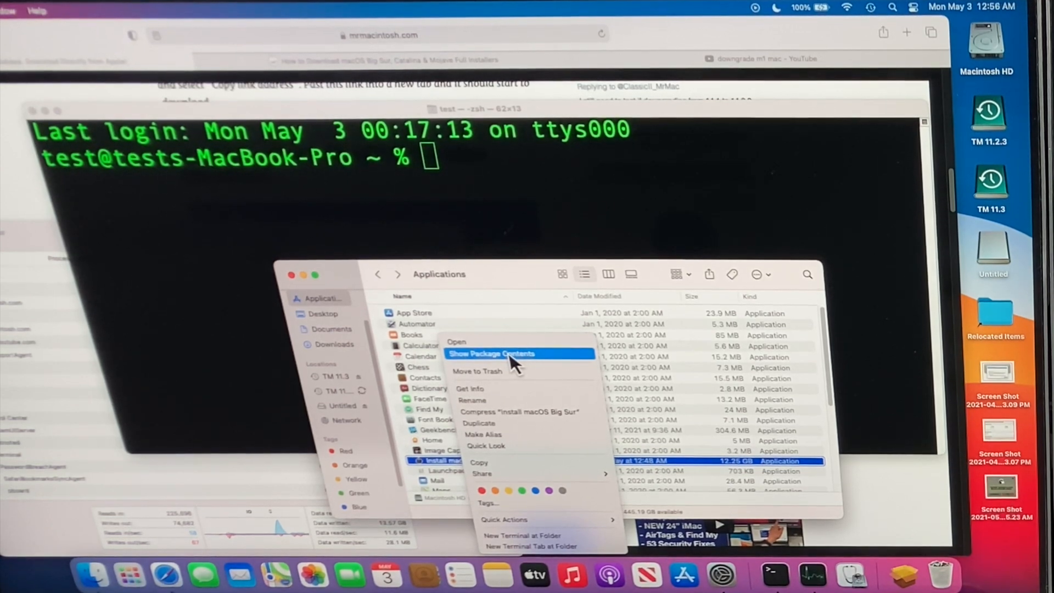
pyautogui.click(492, 354)
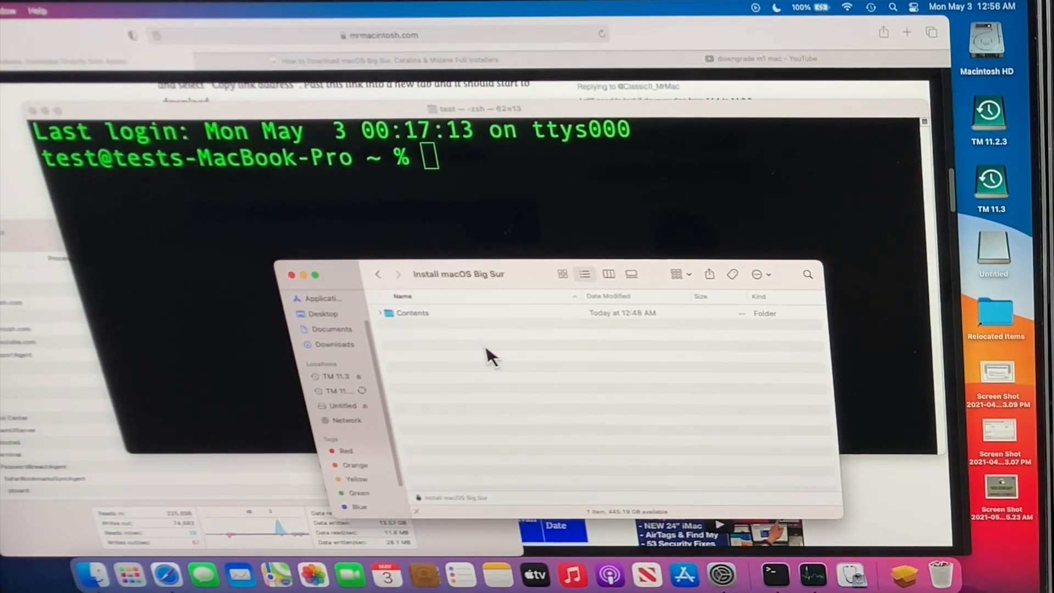
pyautogui.click(413, 313)
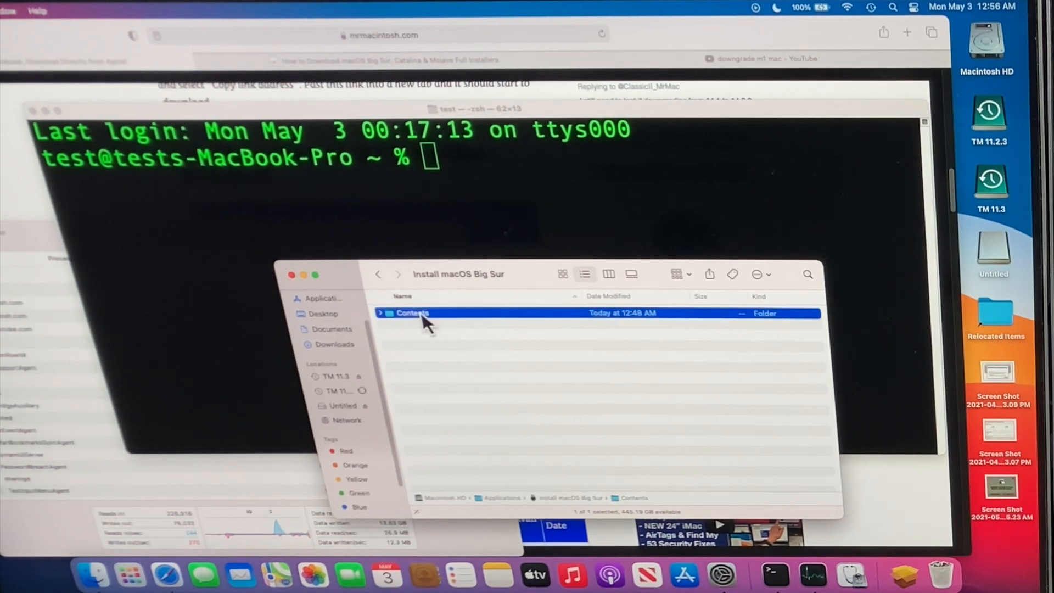
pyautogui.doubleClick(412, 312)
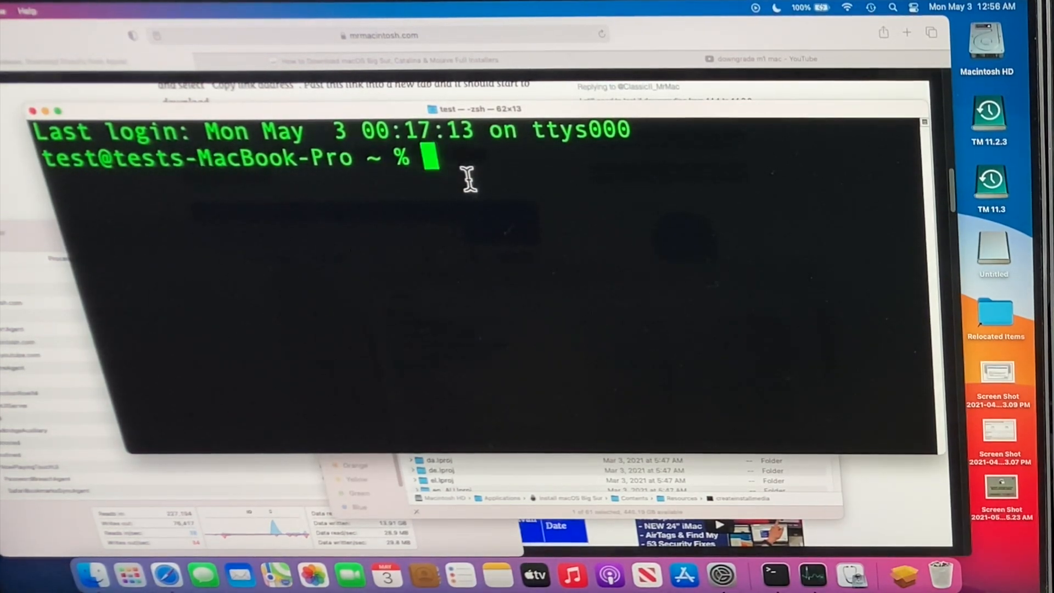
# - Run sudo createinstallmedia --volume /Volumes/Untitled and answer y to erase the volume
pyautogui.write('sudo')
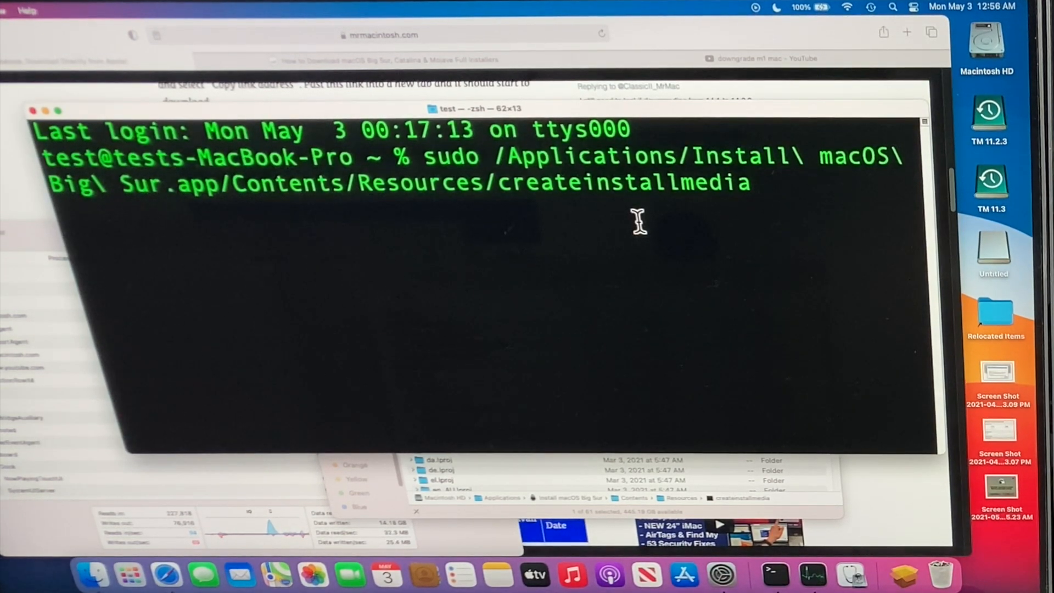
pyautogui.write('-')
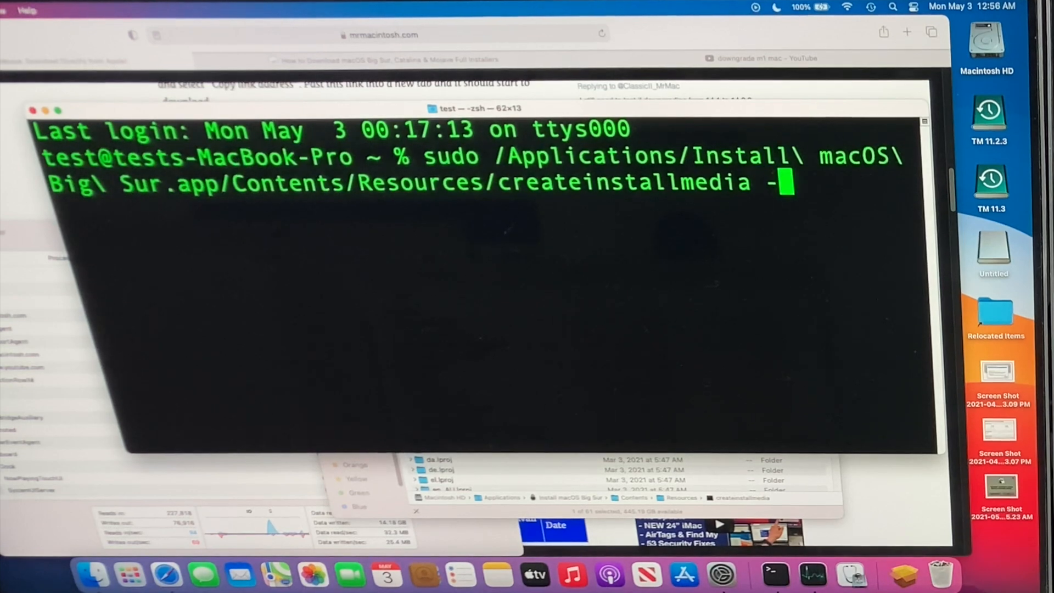
pyautogui.write('-vol')
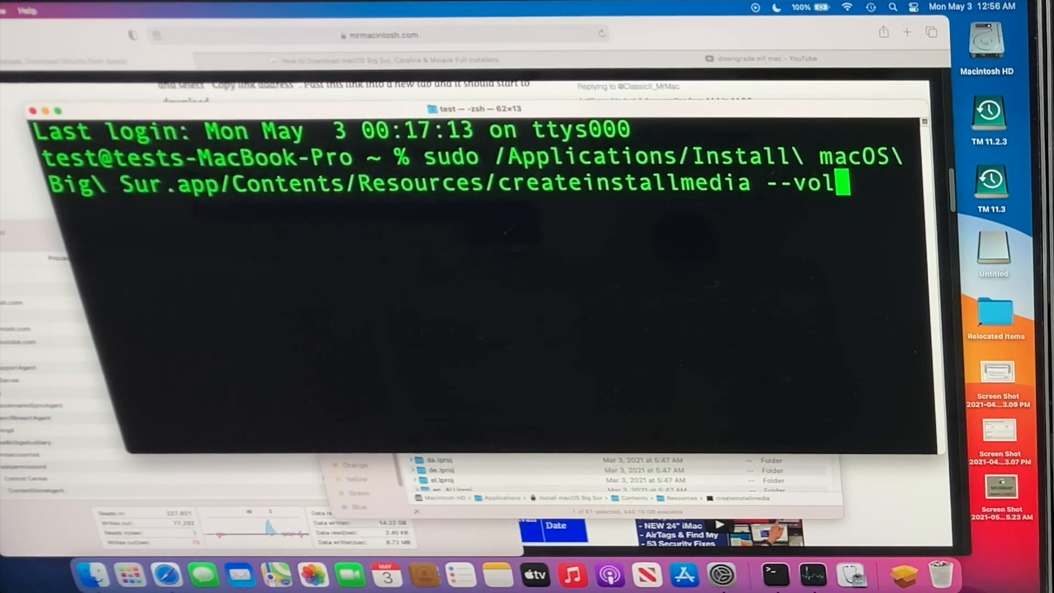
pyautogui.write('ume /Volumes/Untitled')
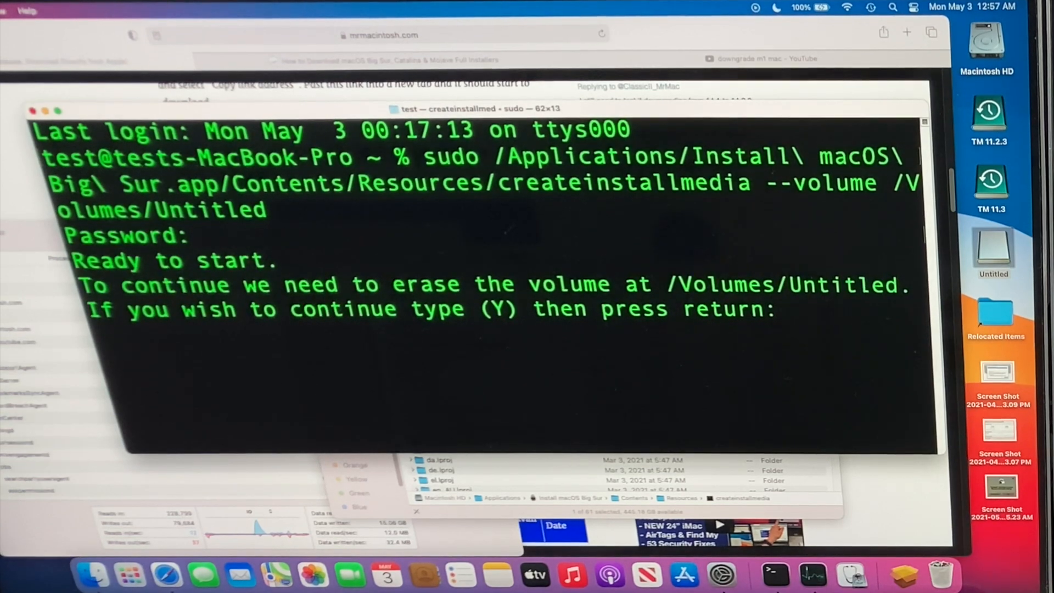
pyautogui.write('y')
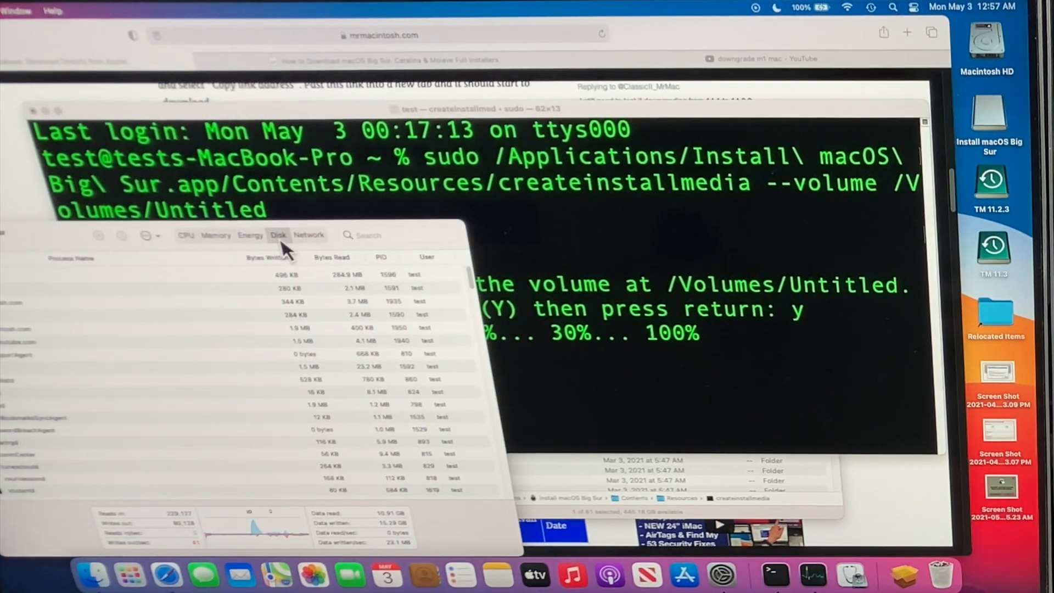
pyautogui.moveTo(357, 537)
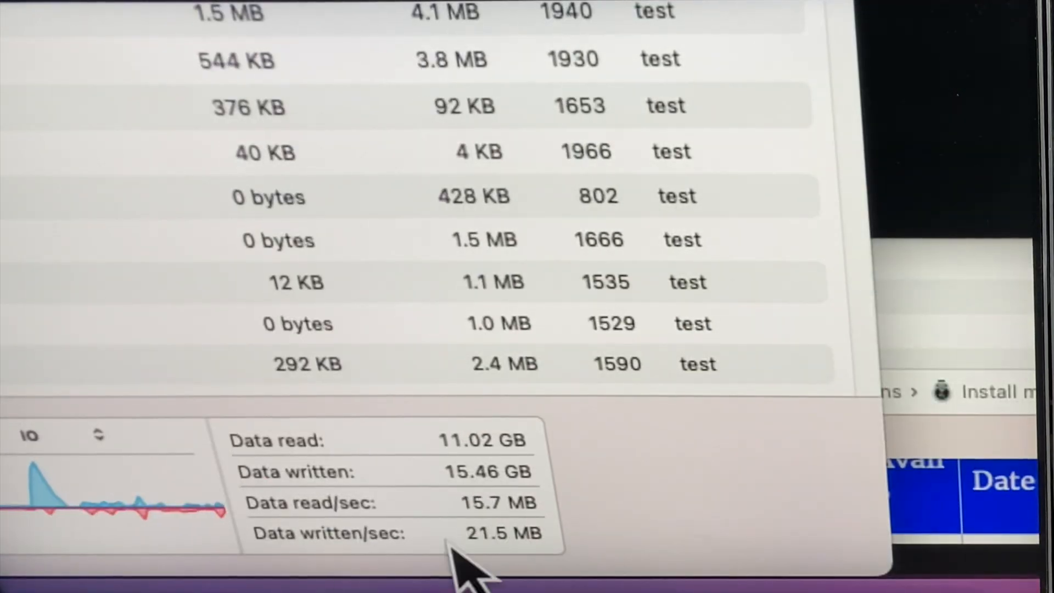
pyautogui.moveTo(497, 566)
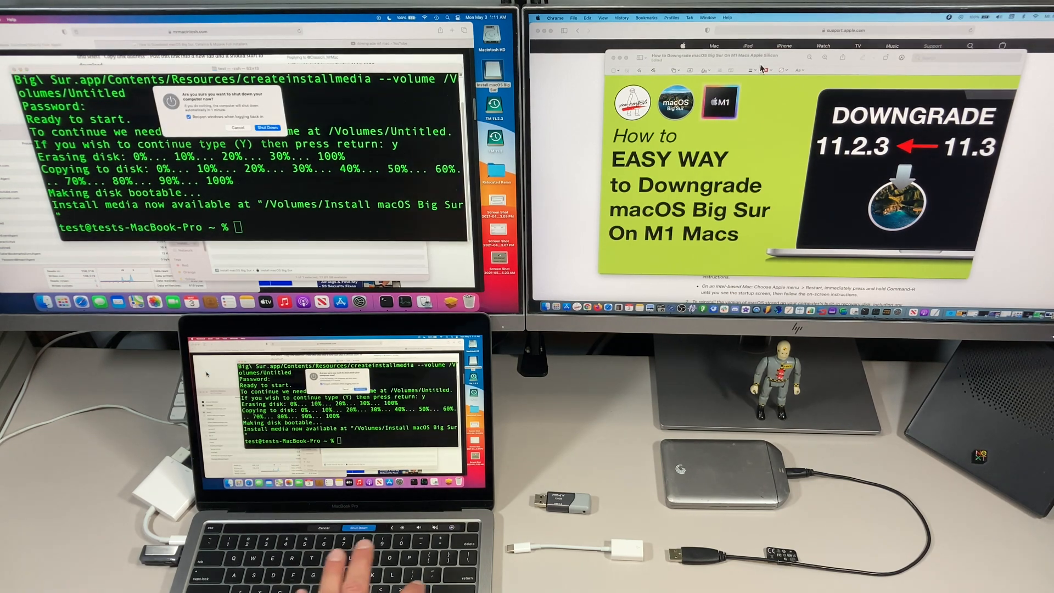
# - Confirm shutting down the Mac before restarting to startup options
pyautogui.click(359, 528)
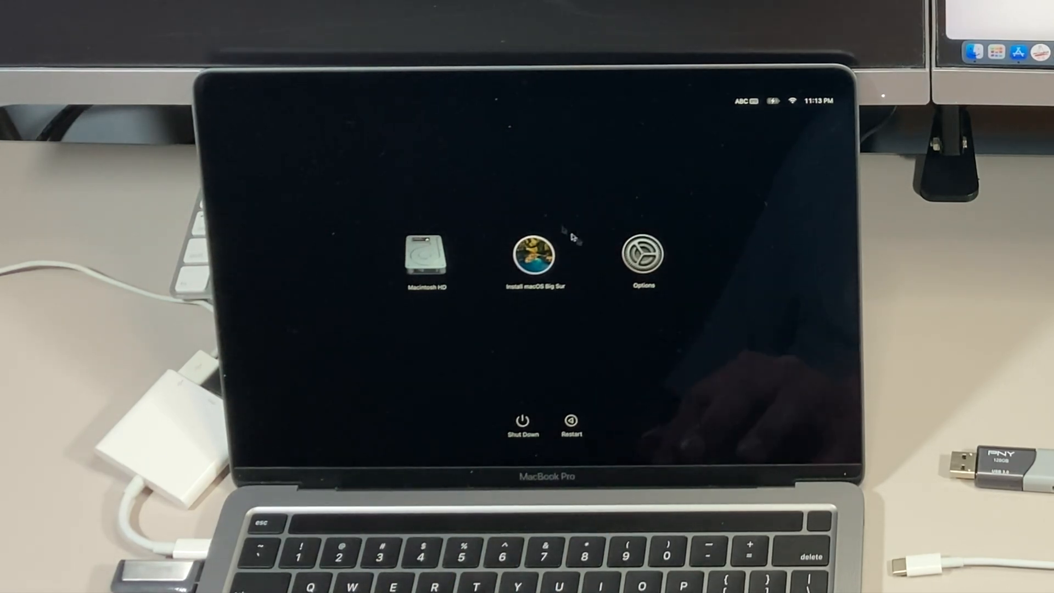
# - Start up from the Install macOS Big Sur drive and agree to the software license
pyautogui.click(537, 257)
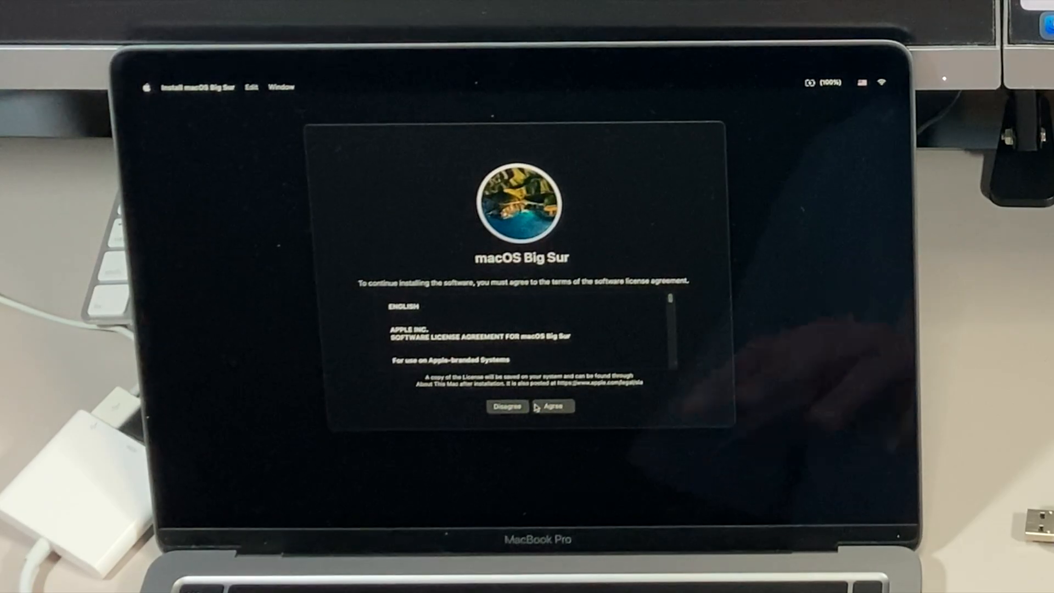
pyautogui.click(553, 406)
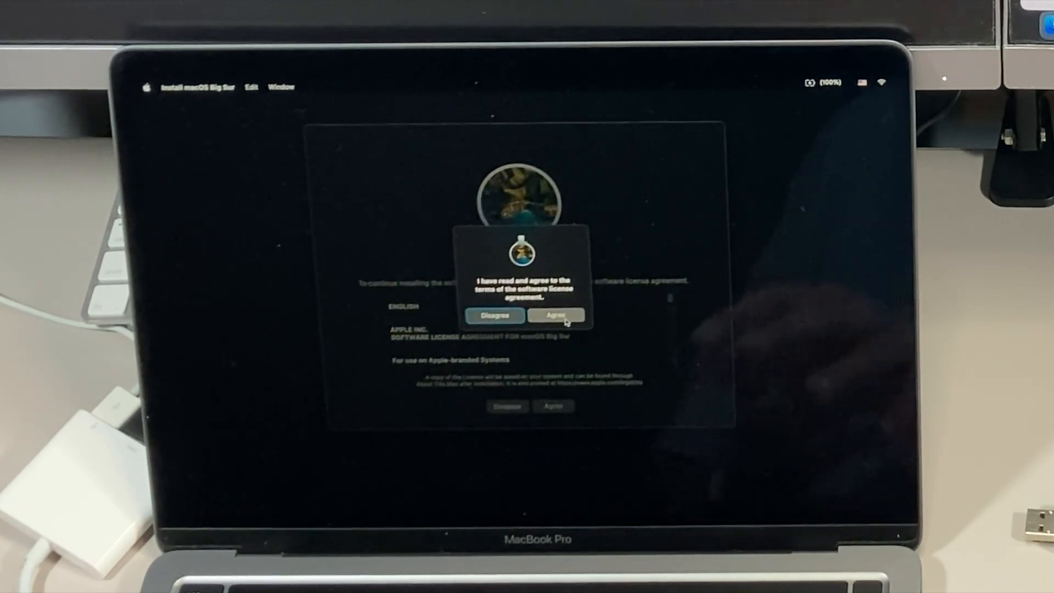
pyautogui.click(557, 314)
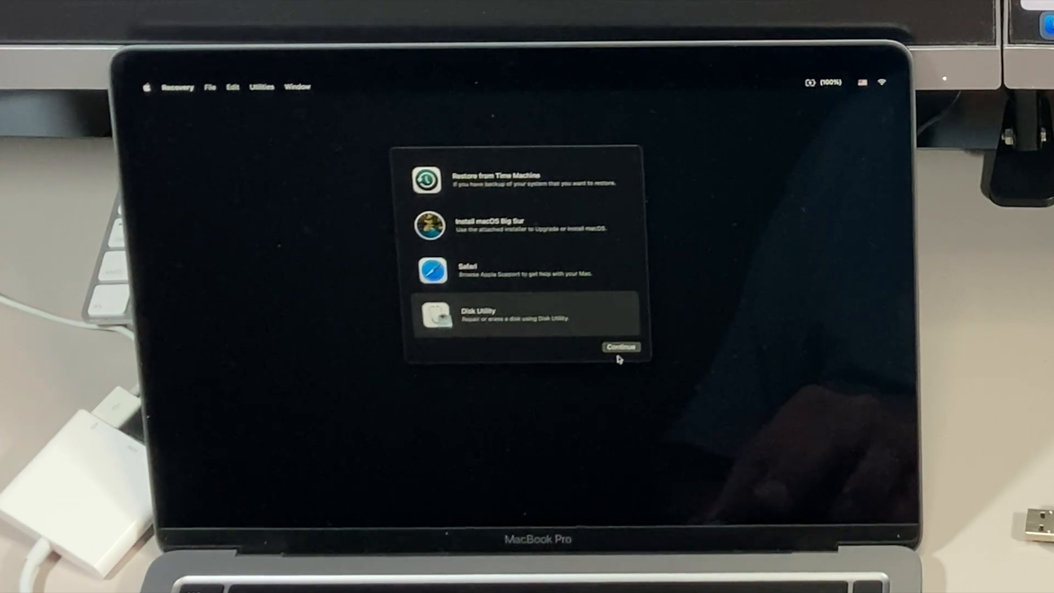
# - In Recovery Disk Utility, start Erase Volume Group on Macintosh HD, cancel it, and reach the Quit menu
pyautogui.click(620, 347)
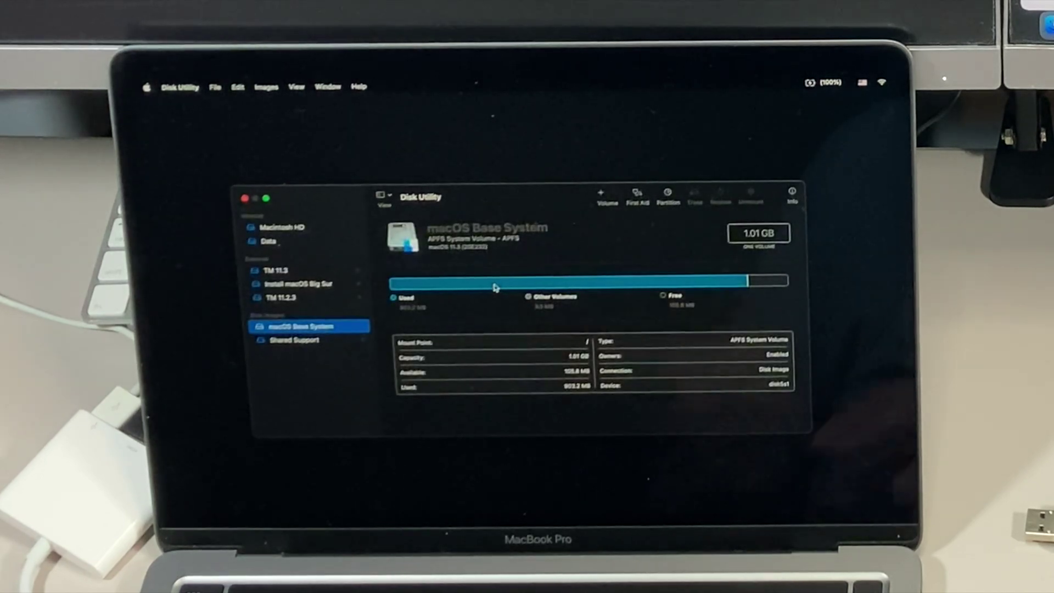
pyautogui.click(292, 227)
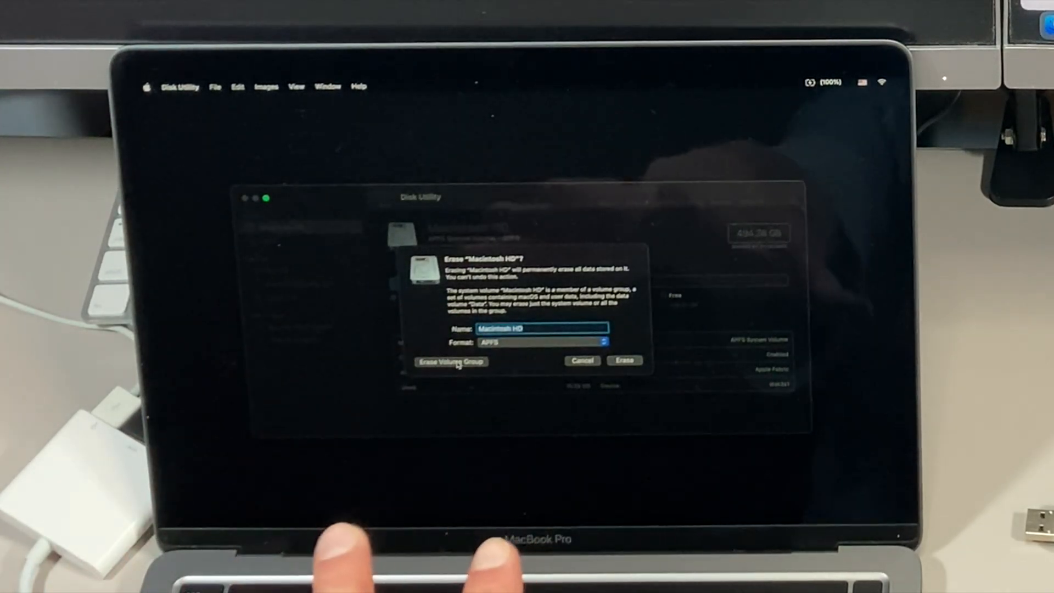
pyautogui.click(450, 362)
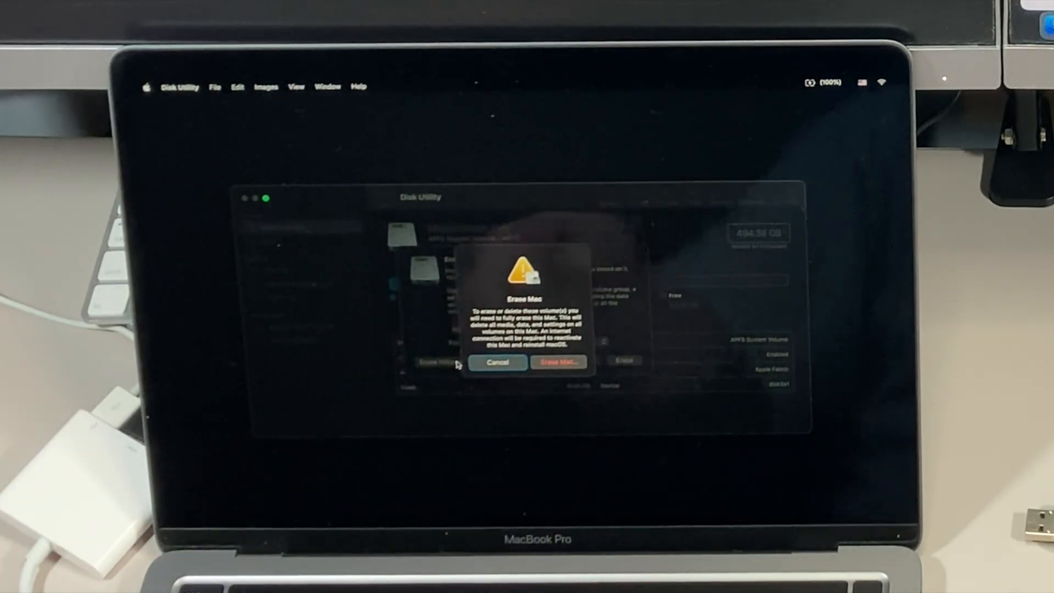
pyautogui.click(557, 363)
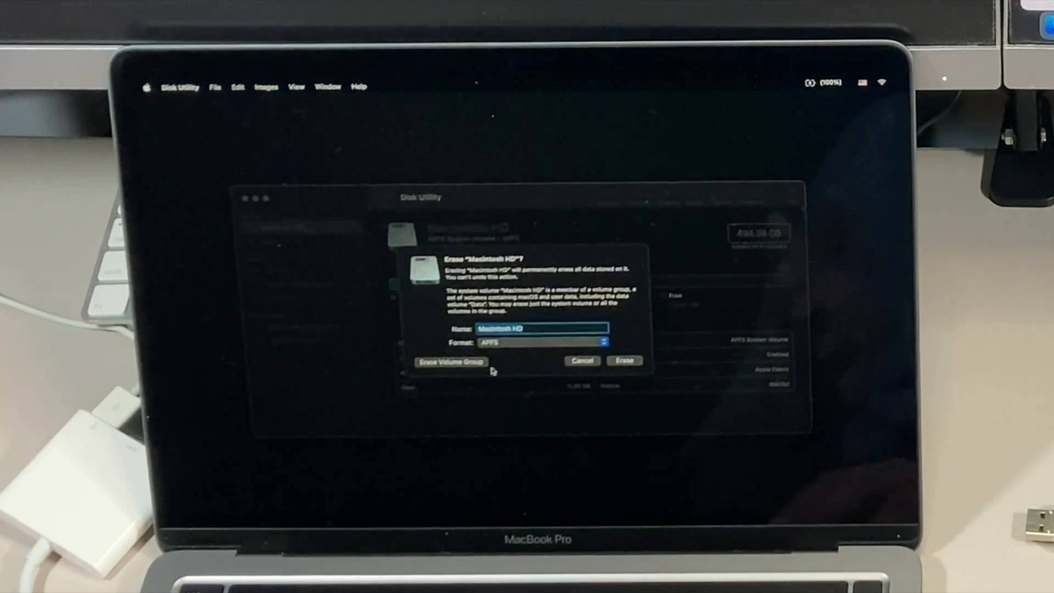
pyautogui.click(582, 360)
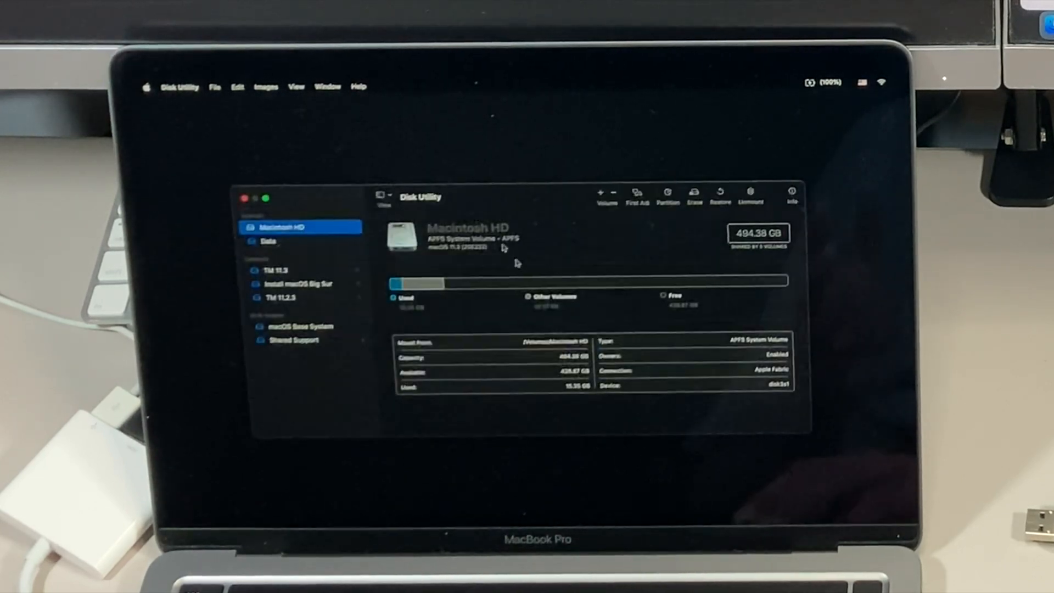
pyautogui.click(180, 87)
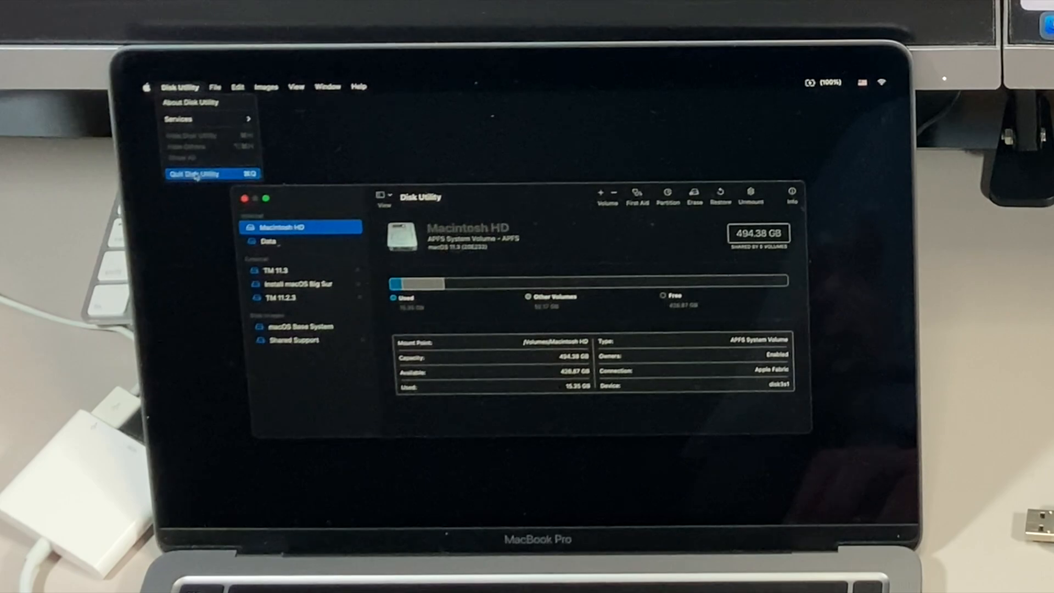
# - Quit Disk Utility, review the TM 11.2.3 Time Machine backup, and leave without restoring
pyautogui.click(195, 173)
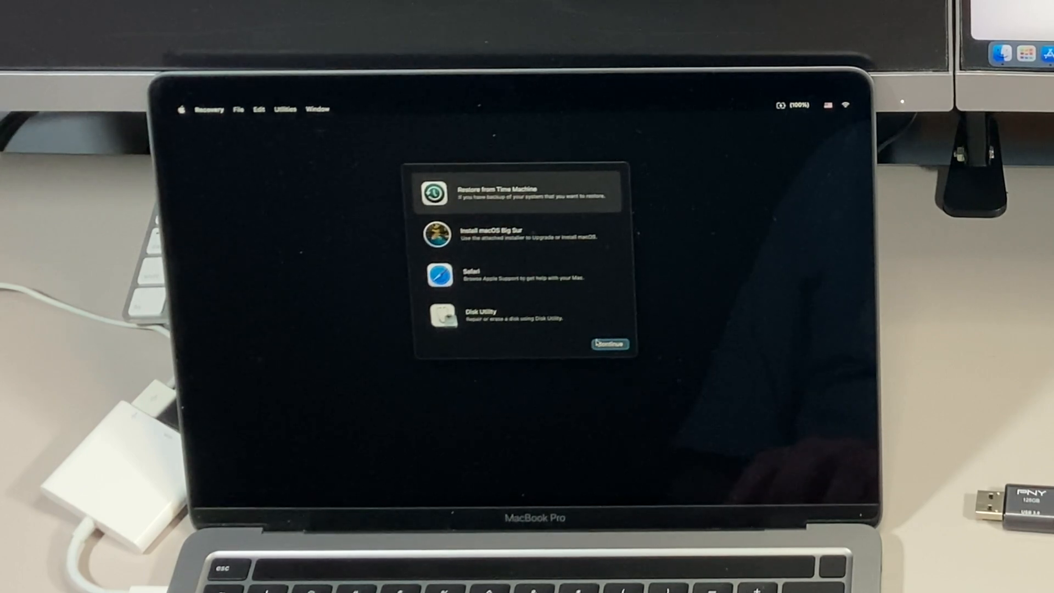
pyautogui.click(610, 343)
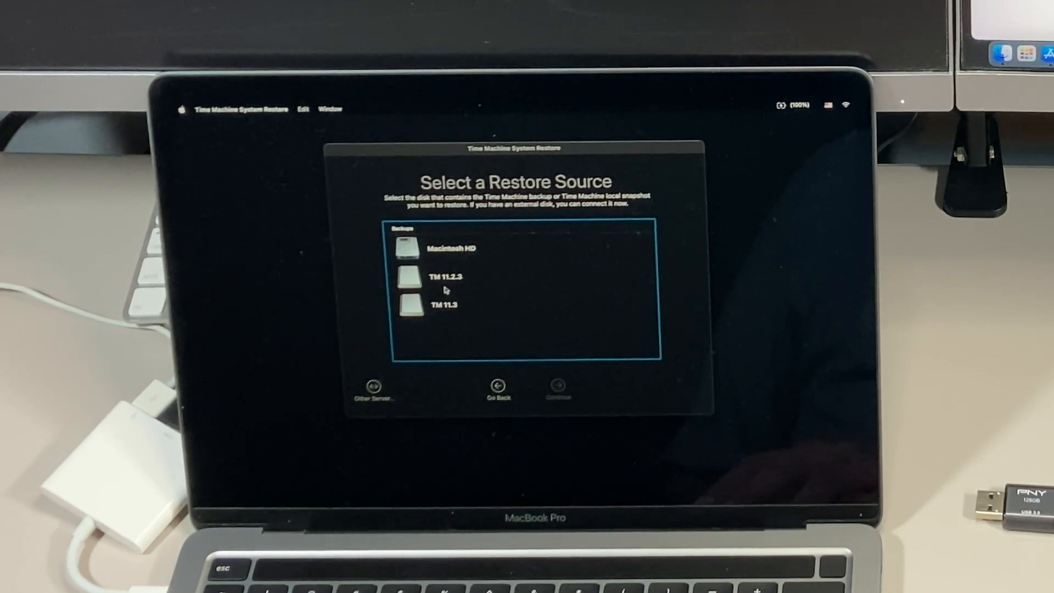
pyautogui.click(446, 276)
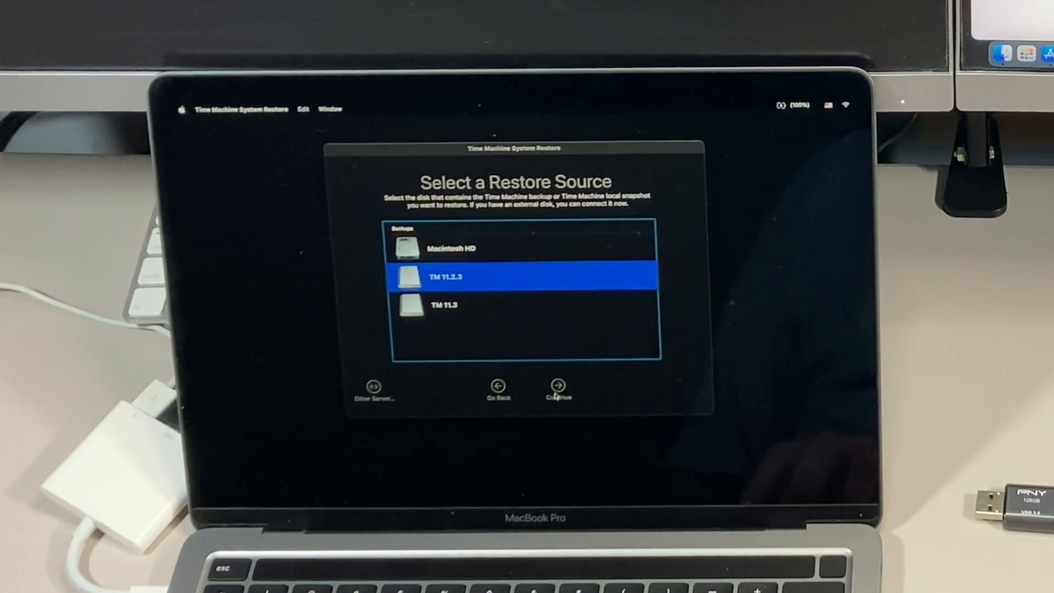
pyautogui.click(556, 385)
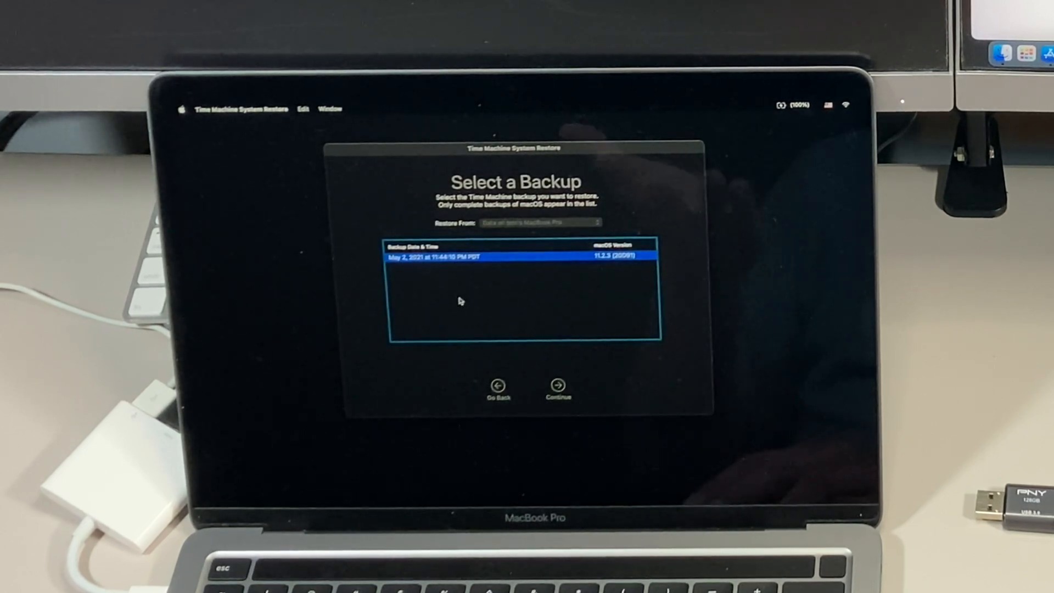
pyautogui.click(557, 387)
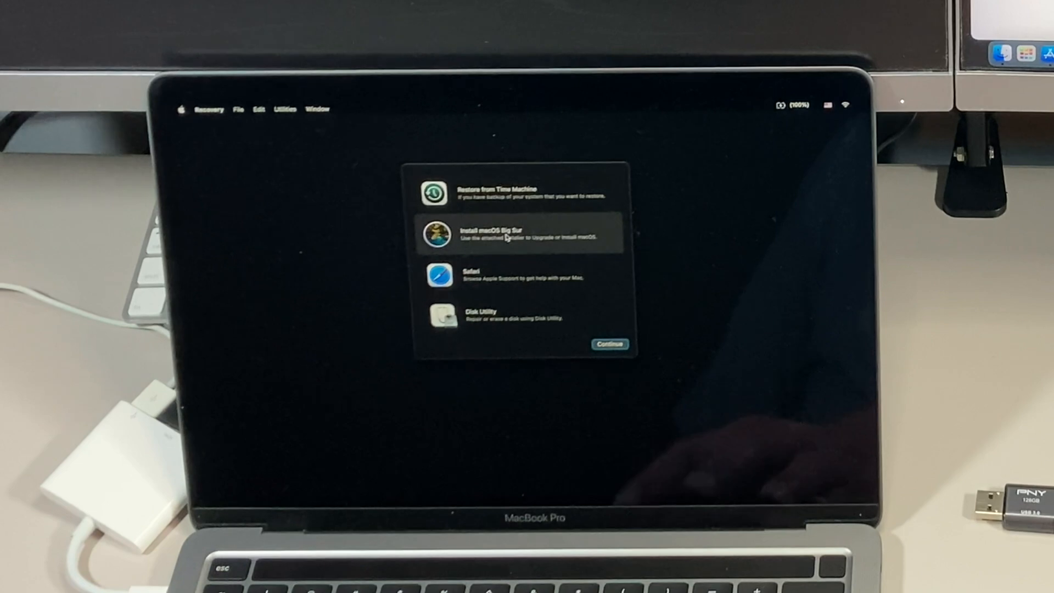
# - Launch Install macOS Big Sur from Recovery, agree to the license, and begin installing on Macintosh HD
pyautogui.click(608, 343)
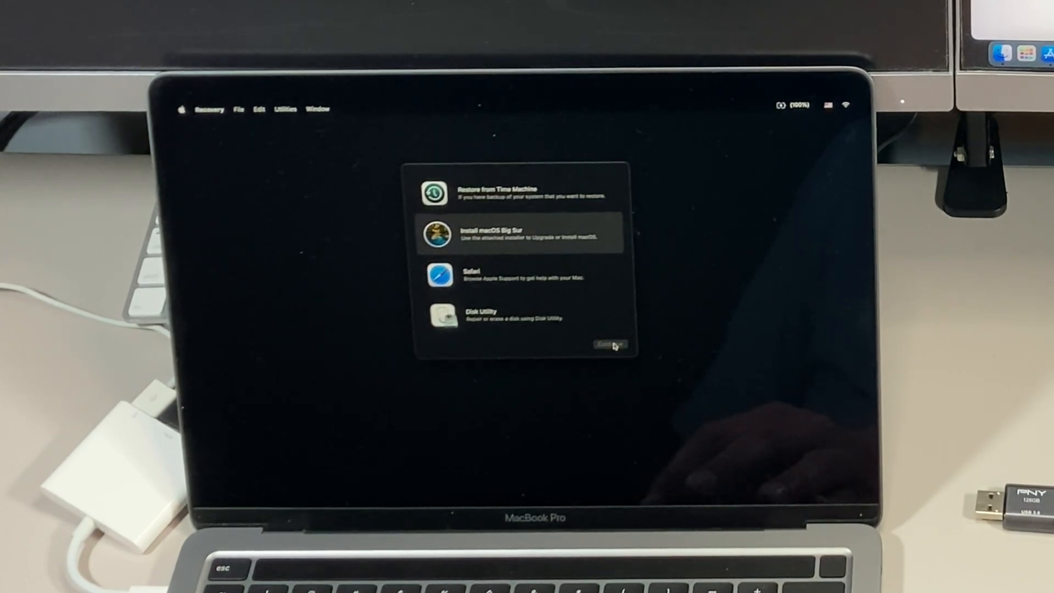
pyautogui.click(610, 343)
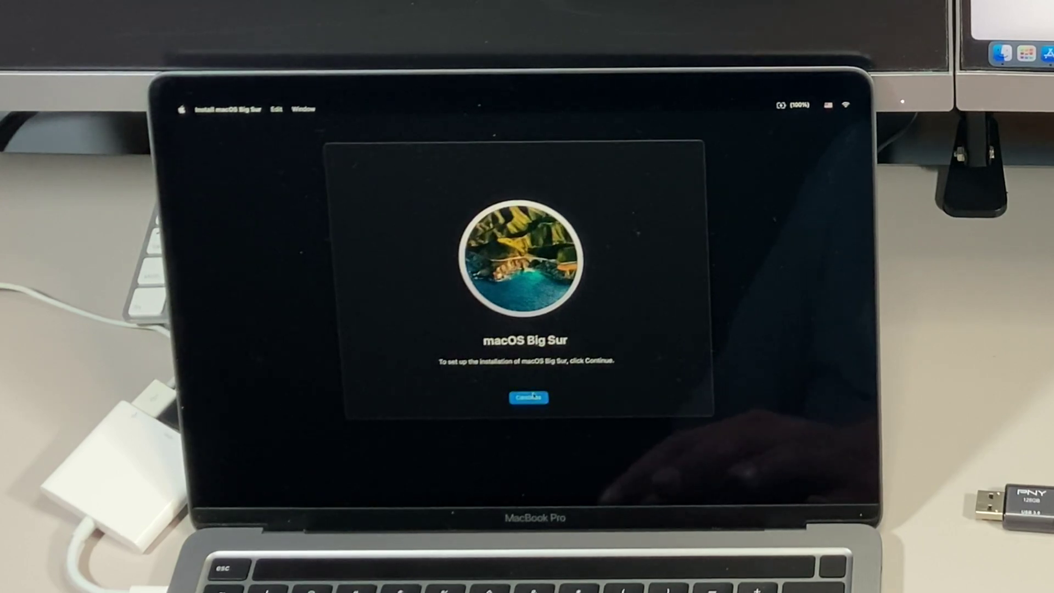
pyautogui.click(528, 398)
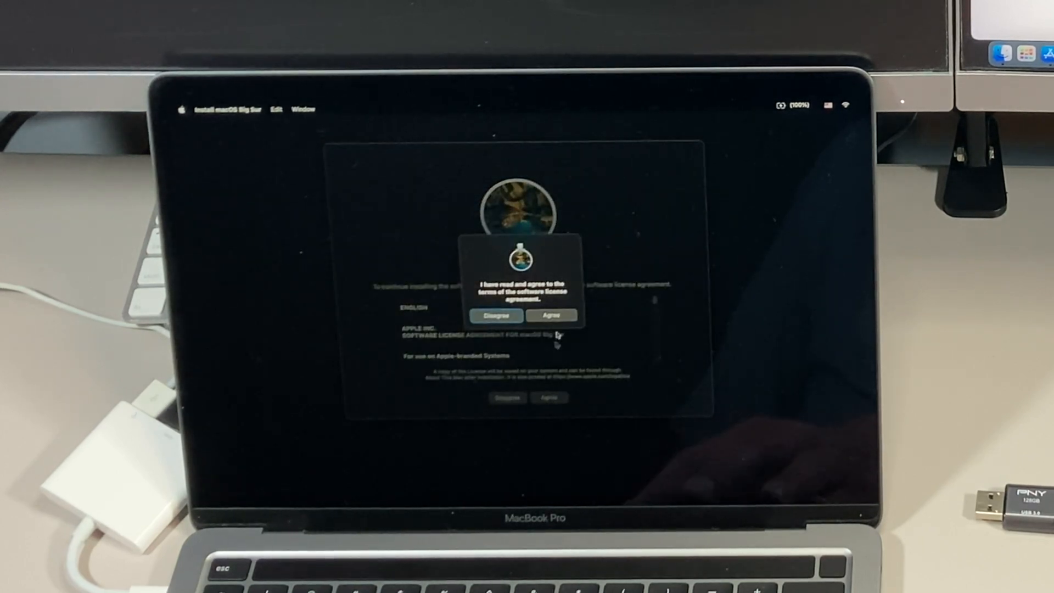
pyautogui.click(551, 315)
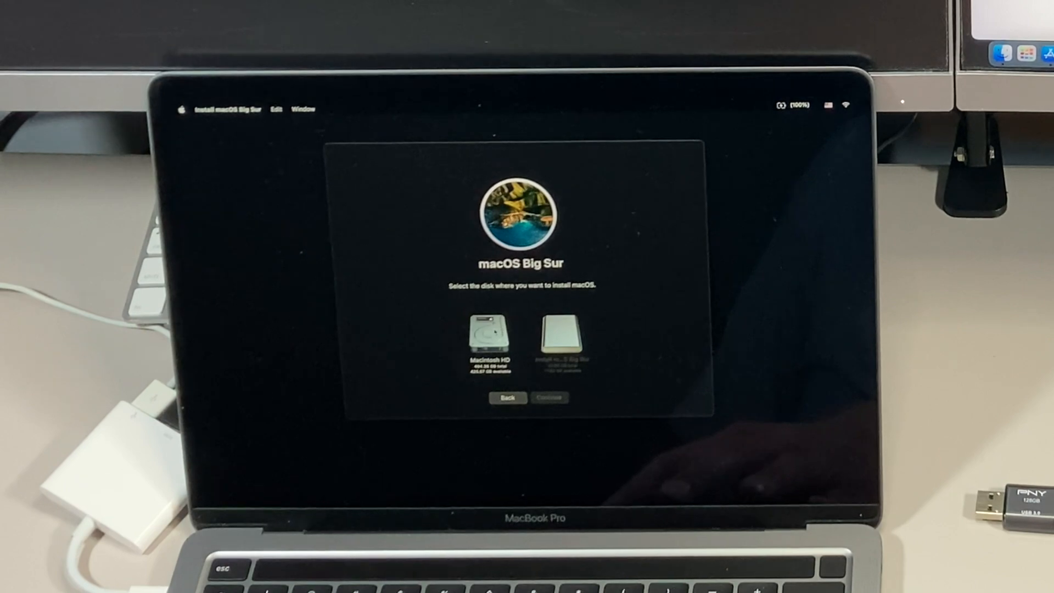
pyautogui.click(487, 341)
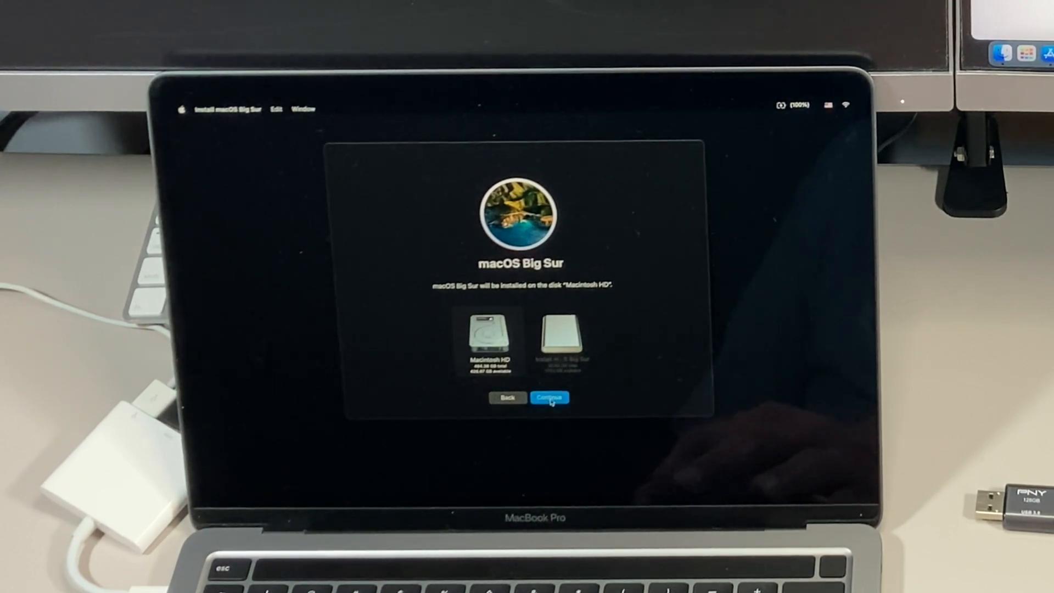
pyautogui.click(549, 398)
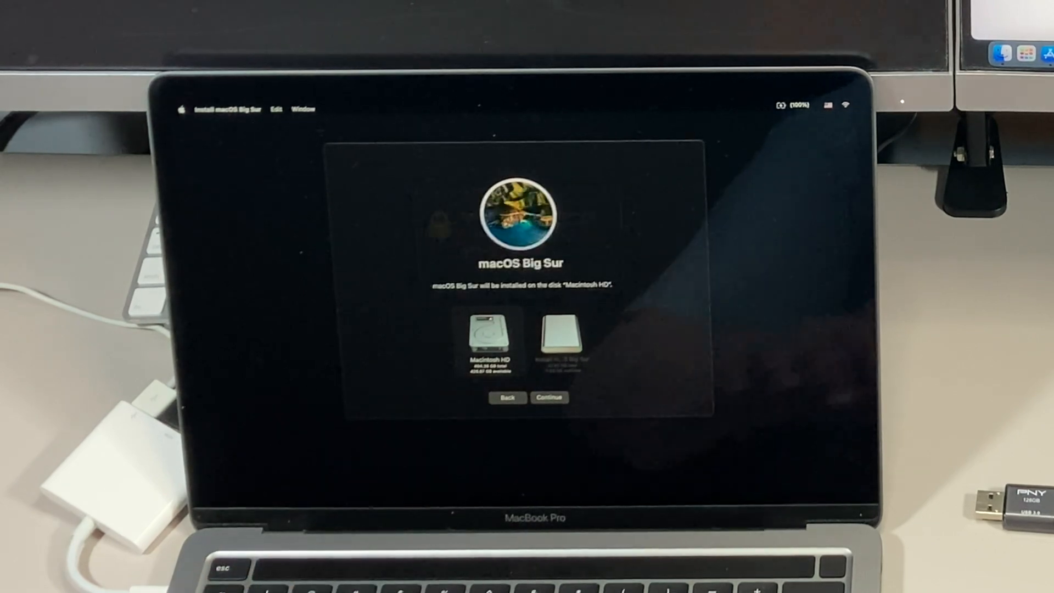
pyautogui.click(549, 397)
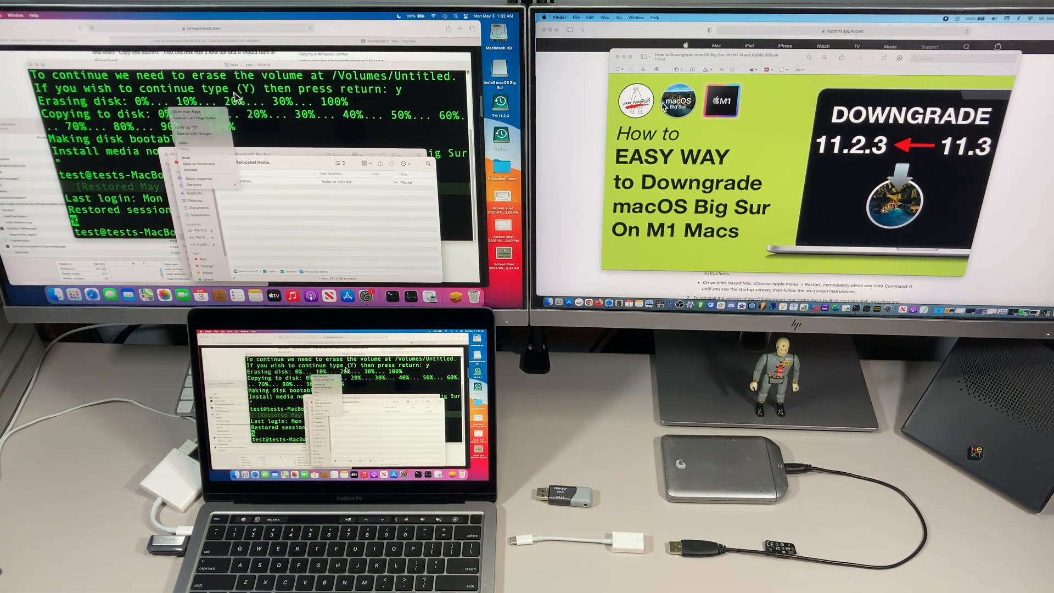
# - Enter the sw_vers command at the Terminal prompt to report the macOS version
pyautogui.write('sw_vers')
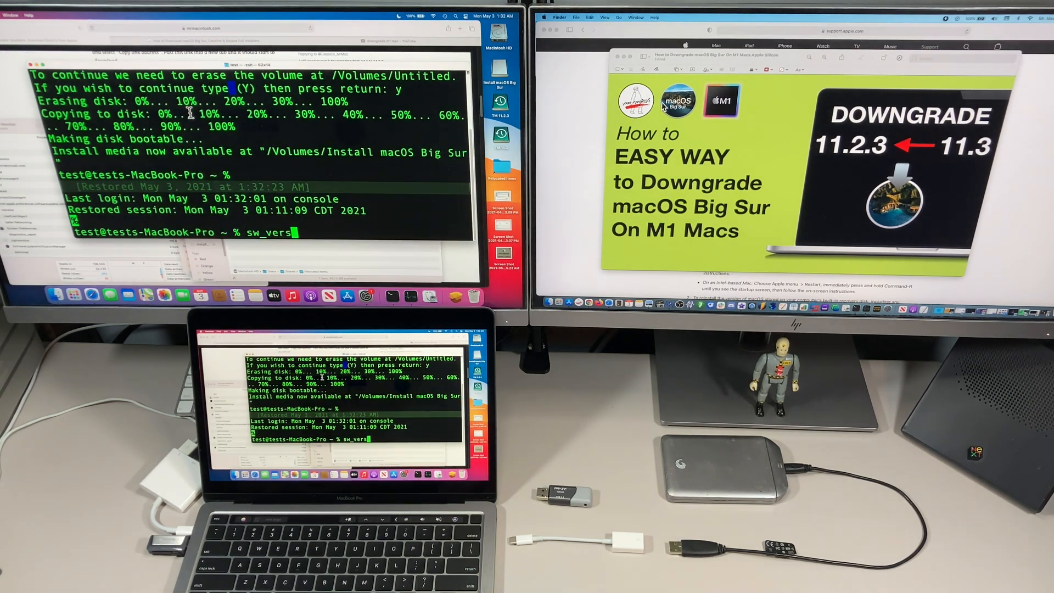